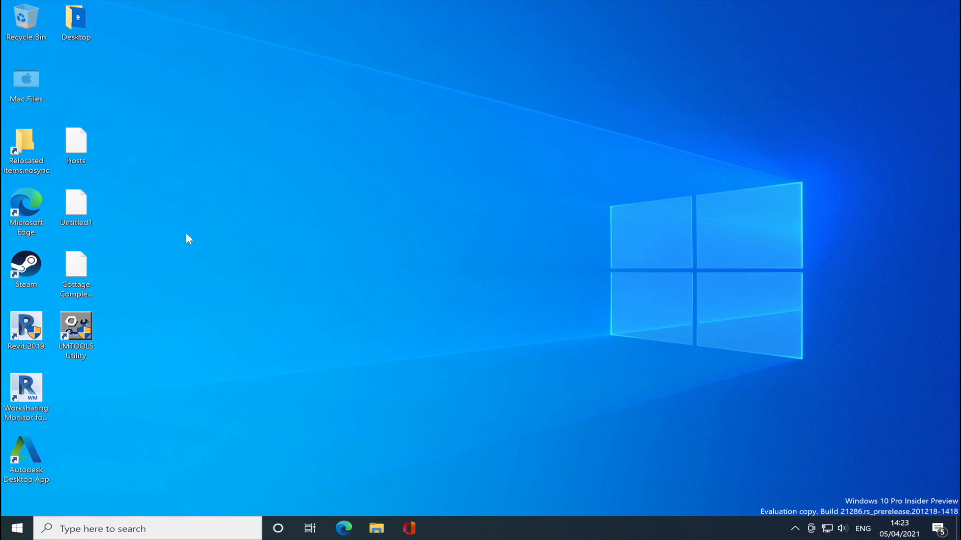
pyautogui.moveTo(26, 331)
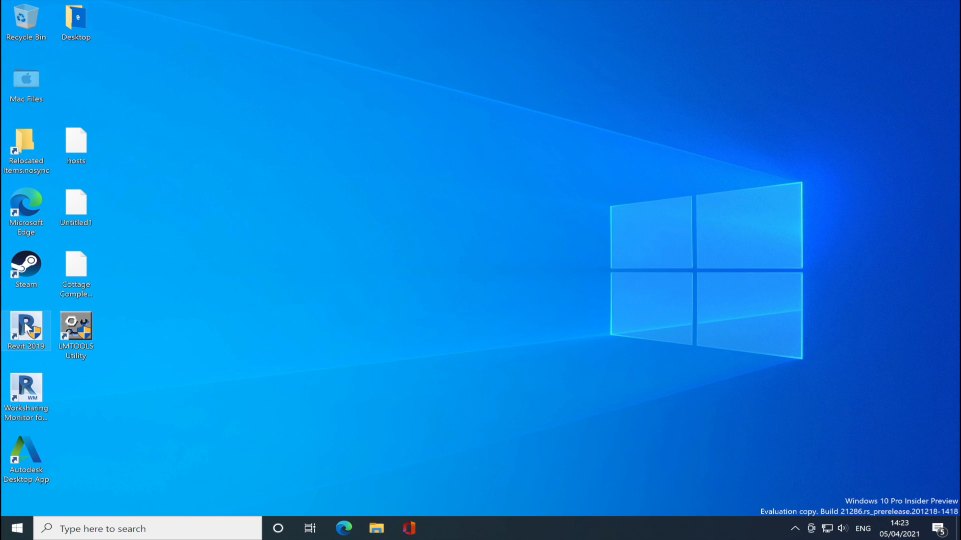
pyautogui.moveTo(37, 357)
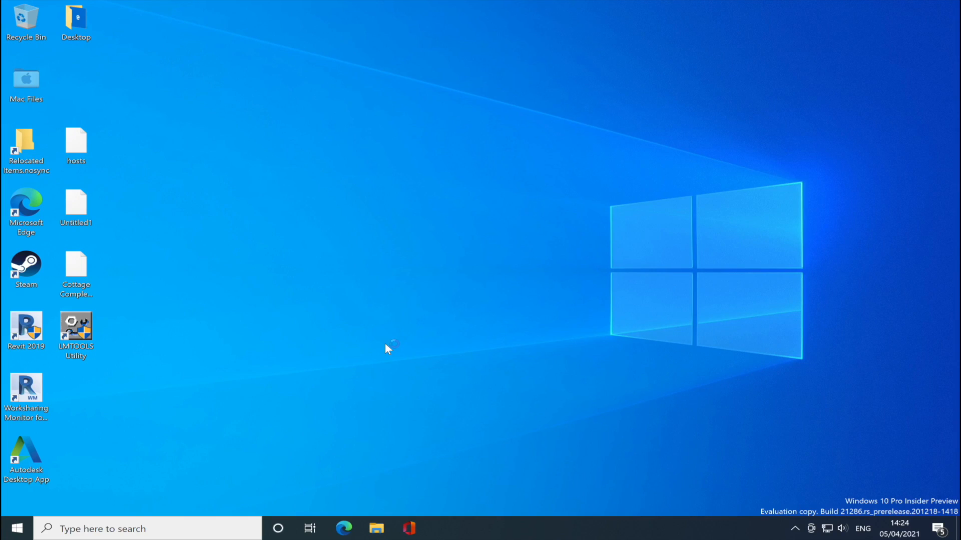
# Step: Launch Revit 2019 and open the forum thread recommending a check of the Revit journal file
pyautogui.doubleClick(26, 331)
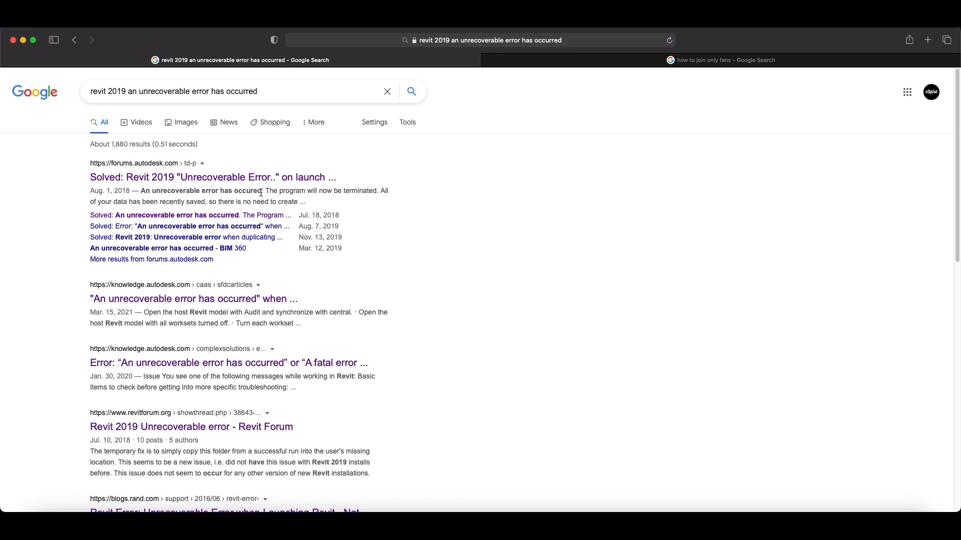
pyautogui.click(190, 426)
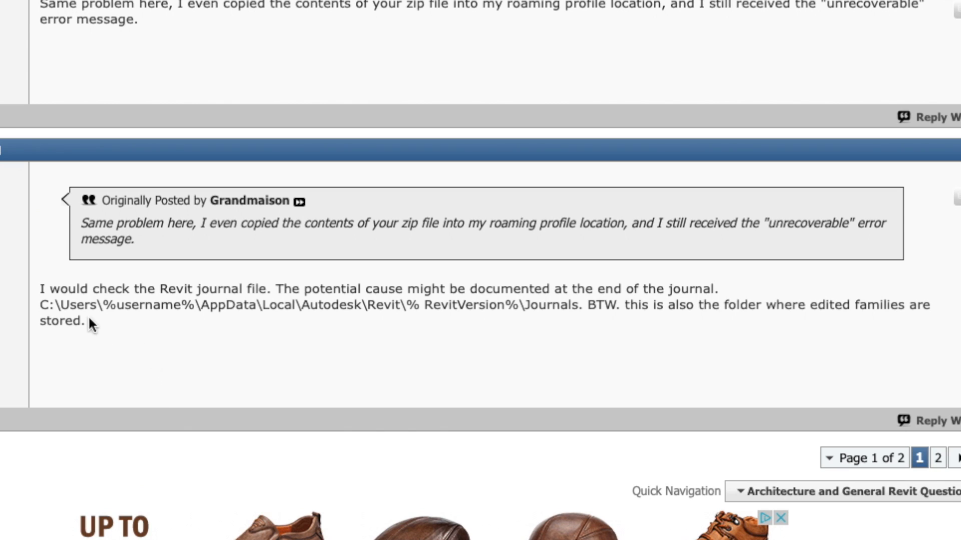
pyautogui.moveTo(60, 269)
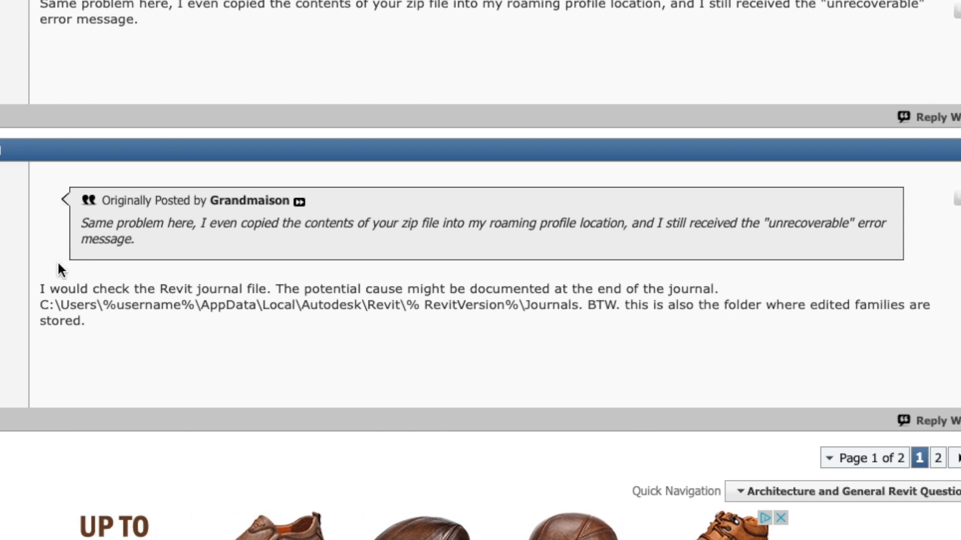
pyautogui.moveTo(28, 266)
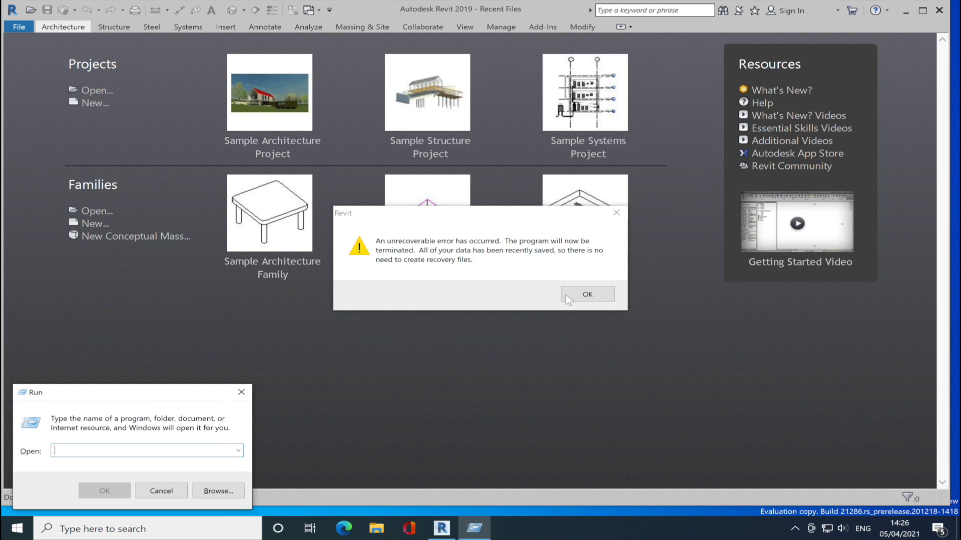
# Step: Open the local app data folder by running %localappdata%
pyautogui.write('%local')
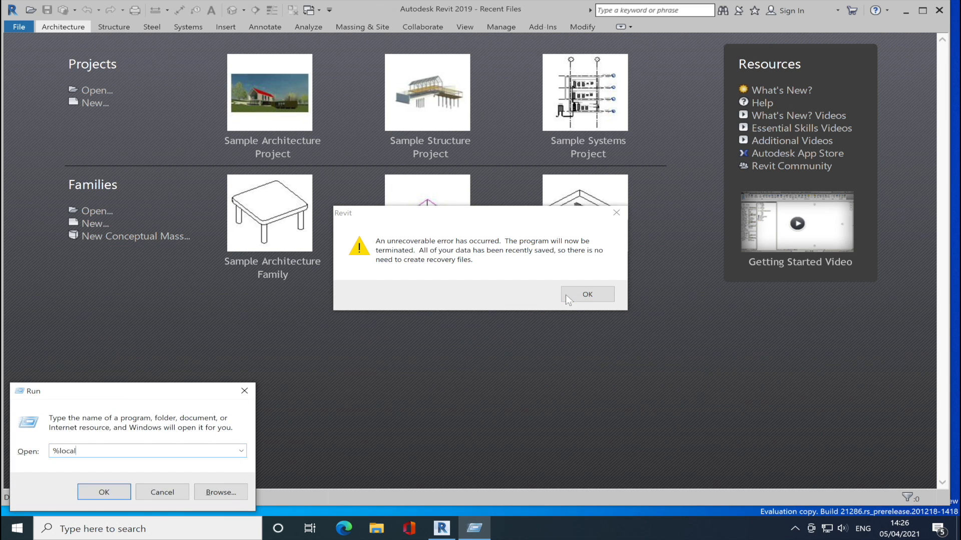
pyautogui.click(163, 492)
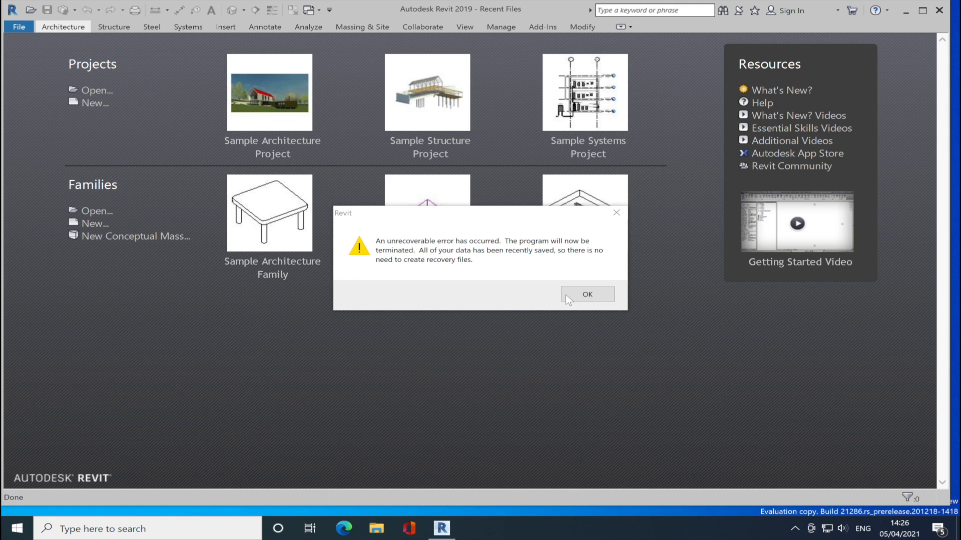
pyautogui.click(586, 295)
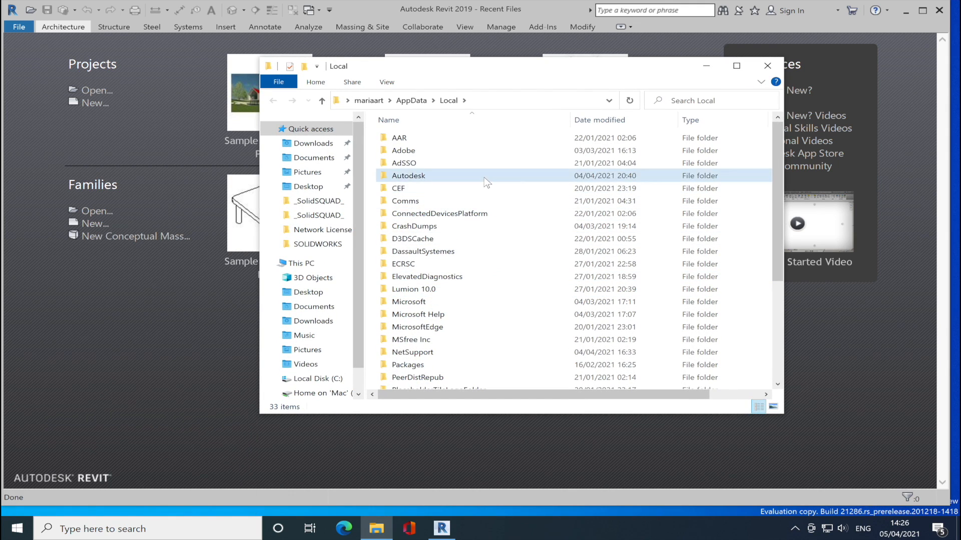
# Step: Browse Autodesk > Revit > Autodesk Revit 2019 > Journals and scroll to the newest journal files
pyautogui.doubleClick(408, 175)
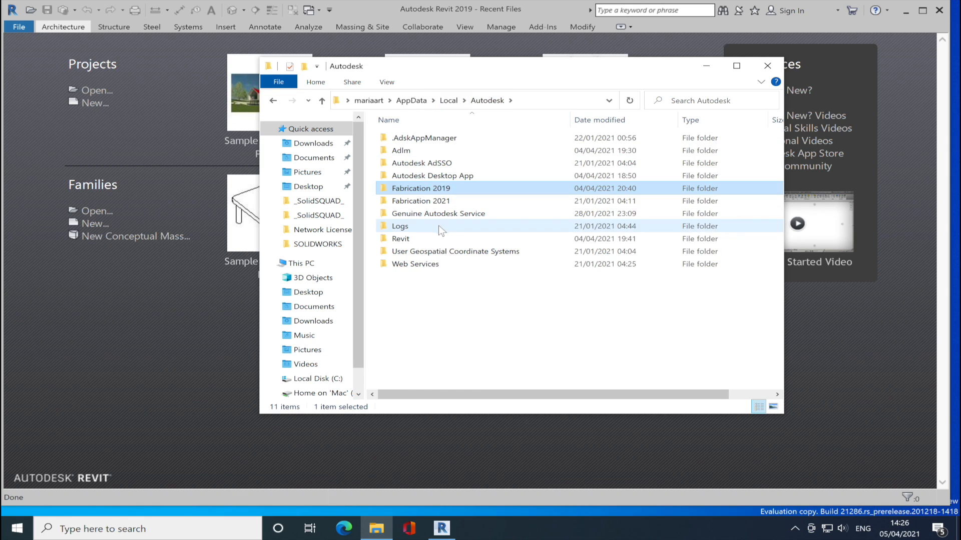
pyautogui.doubleClick(400, 238)
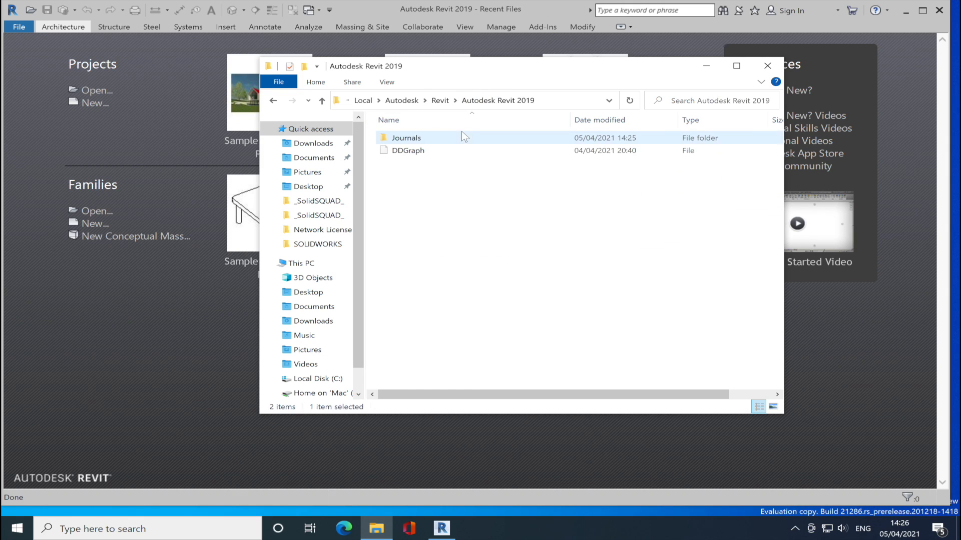
pyautogui.doubleClick(407, 137)
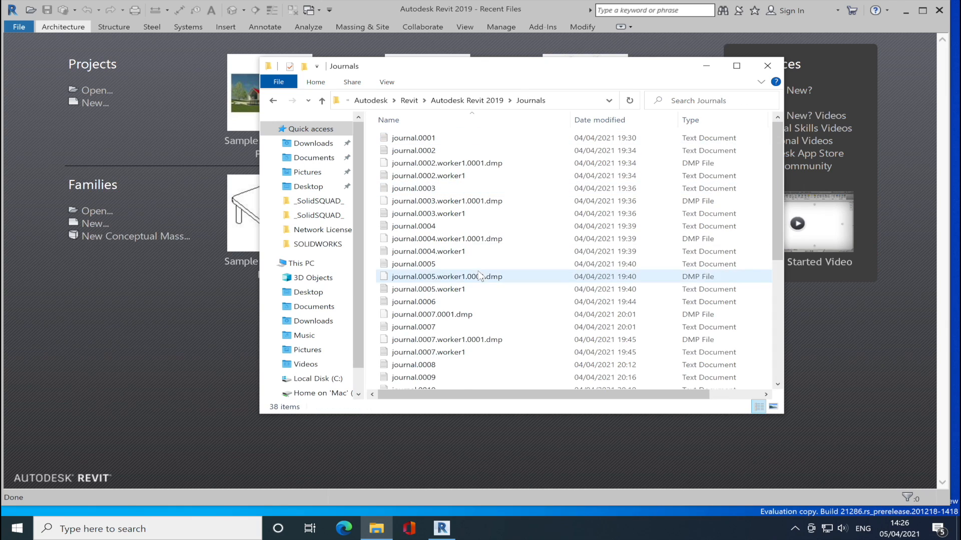
pyautogui.scroll(-3)
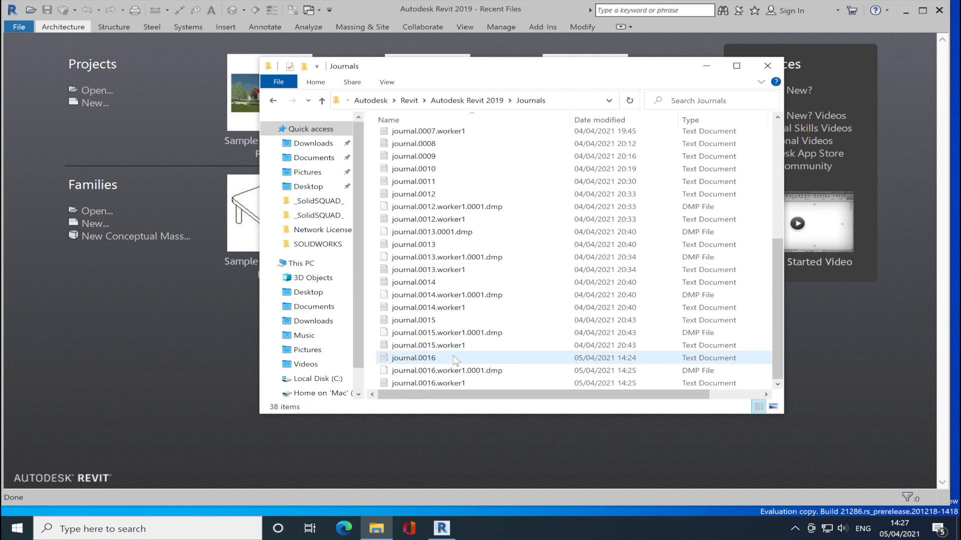
# Step: Open journal.0016 in Notepad and scroll to the Invalid Parameter entry near the end
pyautogui.doubleClick(413, 358)
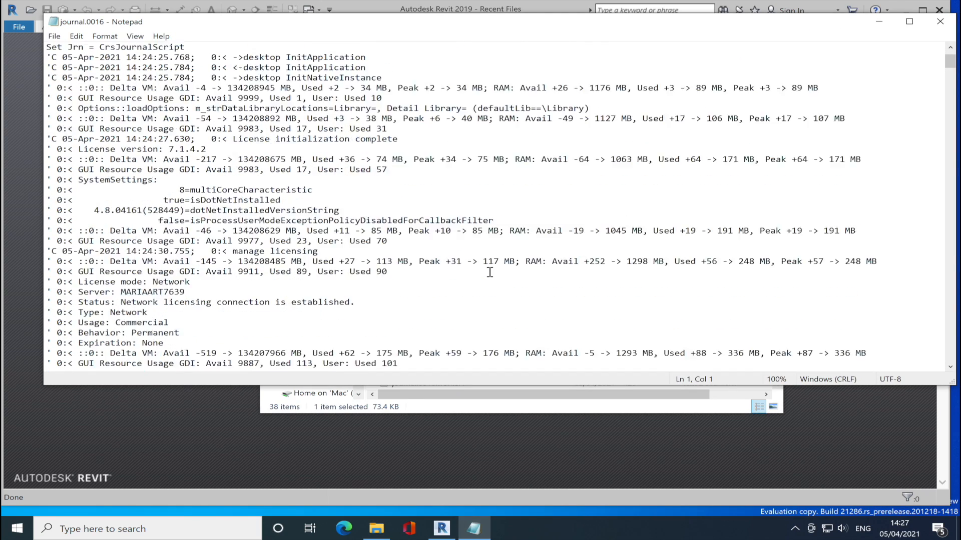
pyautogui.scroll(-3)
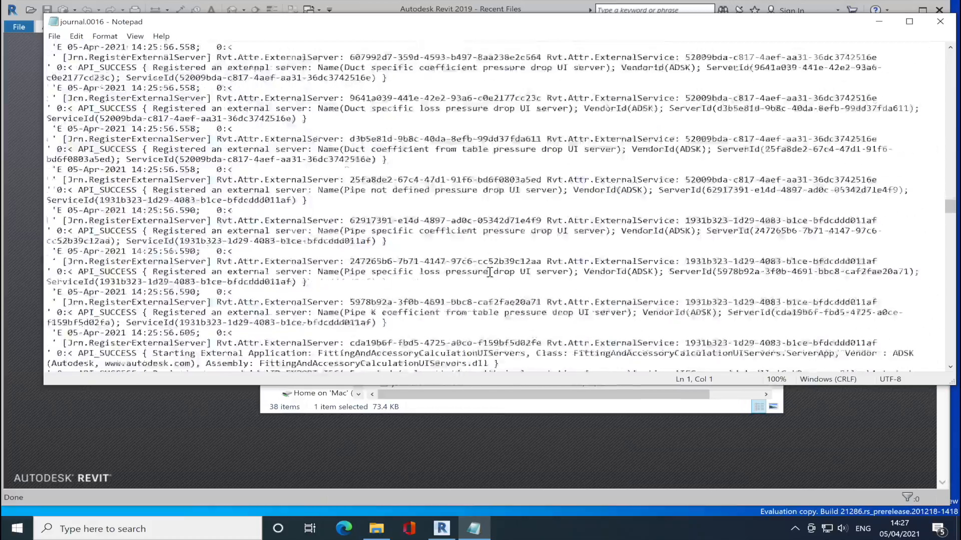
pyautogui.scroll(-3)
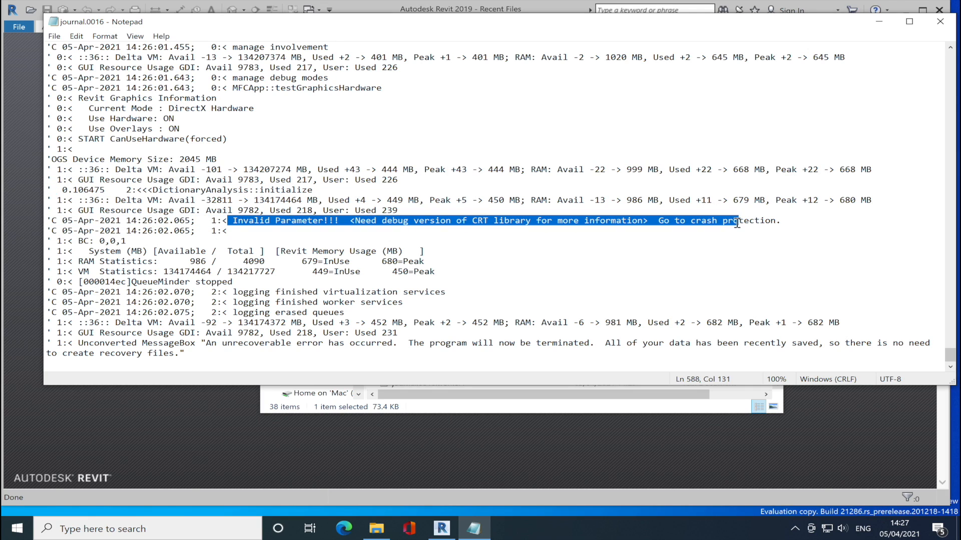
pyautogui.click(234, 231)
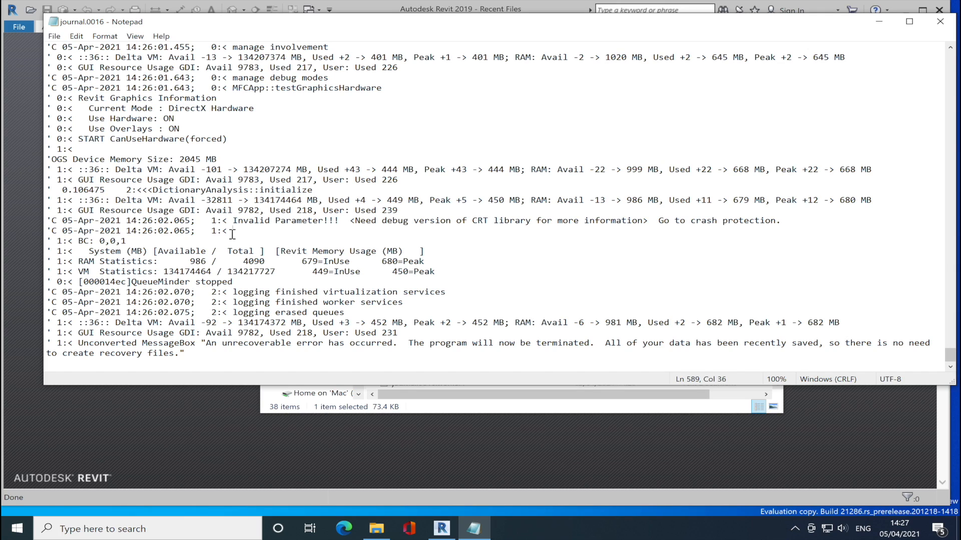
pyautogui.moveTo(232, 230)
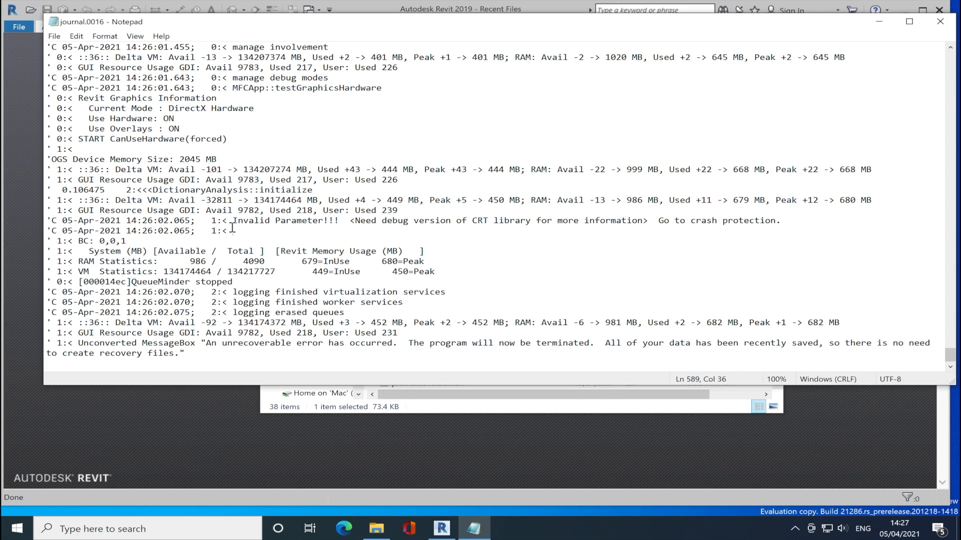
# Step: Select the log lines leading up to the Invalid Parameter error before the crash message
pyautogui.doubleClick(282, 220)
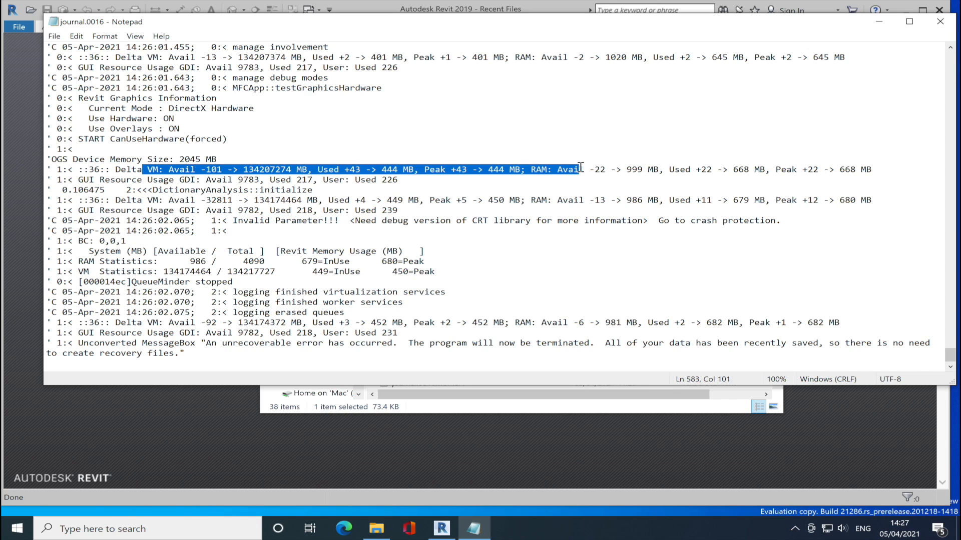
pyautogui.moveTo(120, 182)
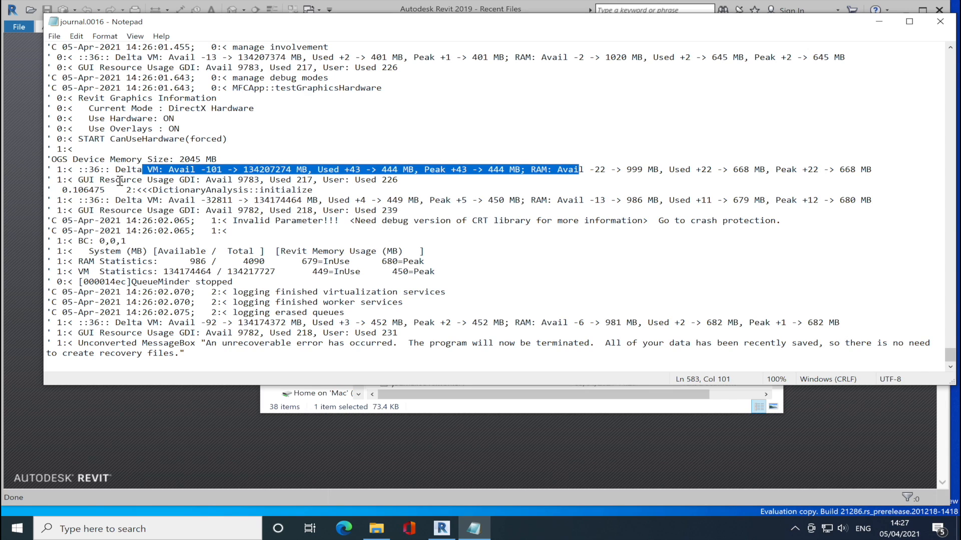
pyautogui.click(122, 180)
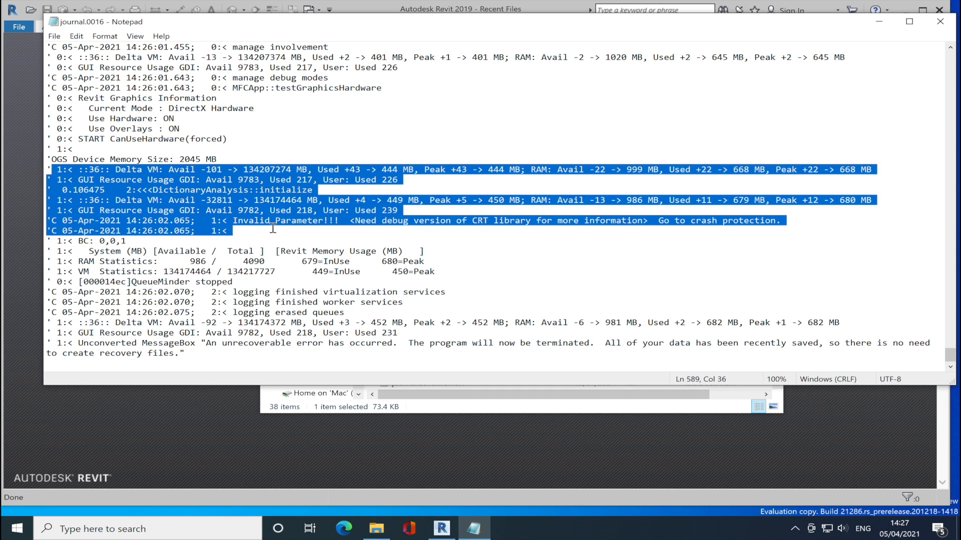
pyautogui.doubleClick(285, 220)
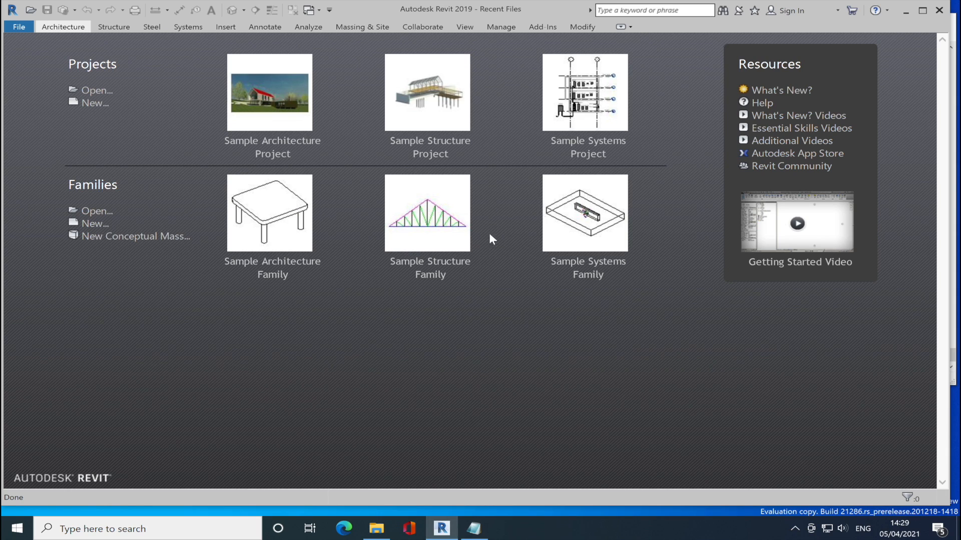
pyautogui.moveTo(439, 249)
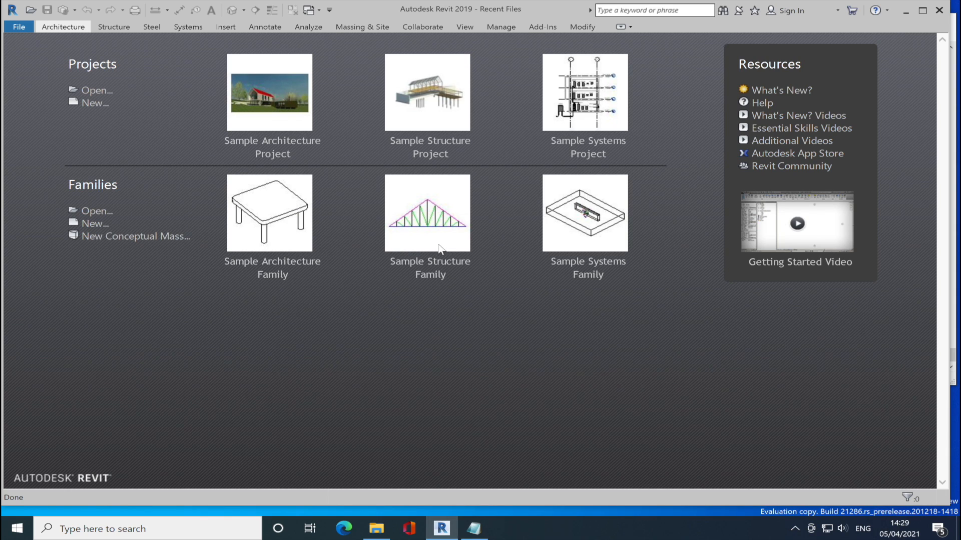
pyautogui.moveTo(379, 12)
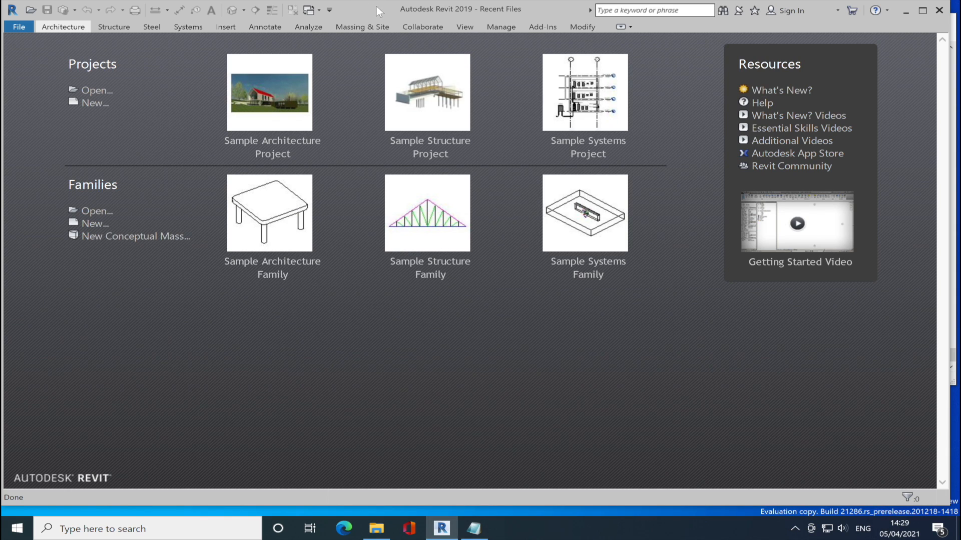
pyautogui.moveTo(856, 10)
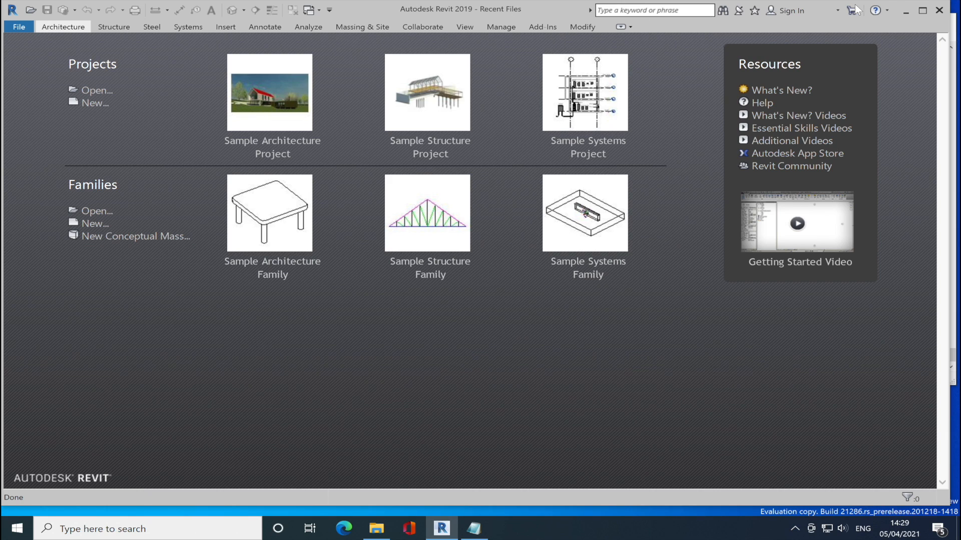
pyautogui.moveTo(667, 517)
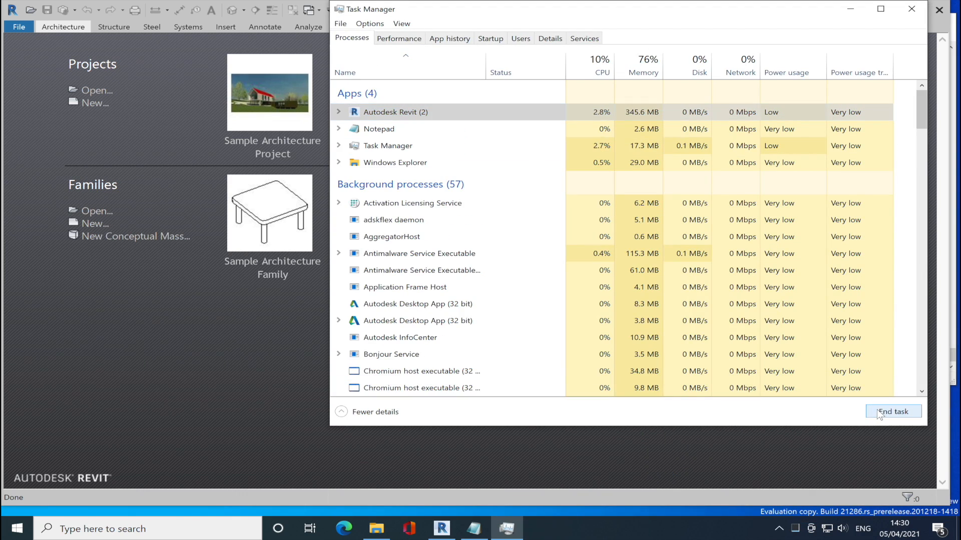
# Step: End the Autodesk Revit task in Task Manager and close Task Manager
pyautogui.click(892, 411)
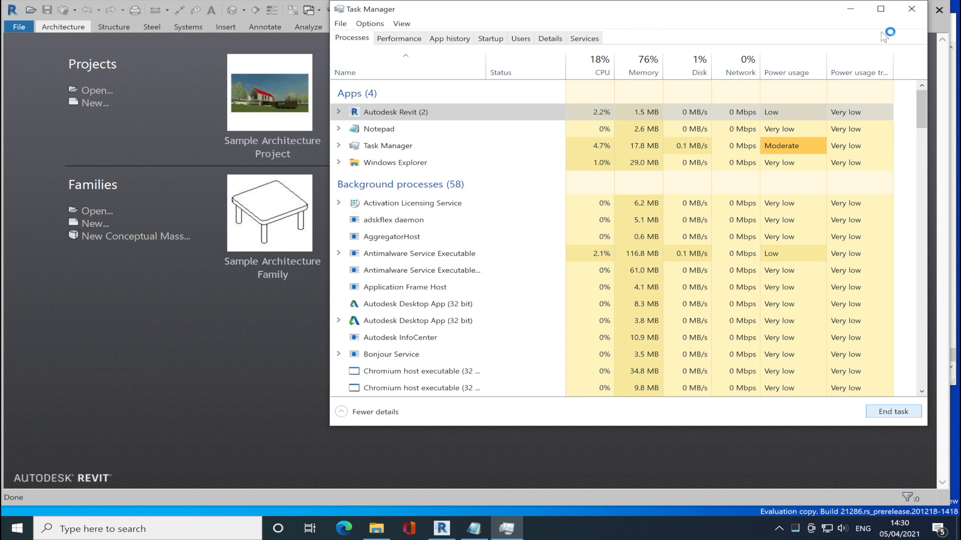
pyautogui.click(913, 9)
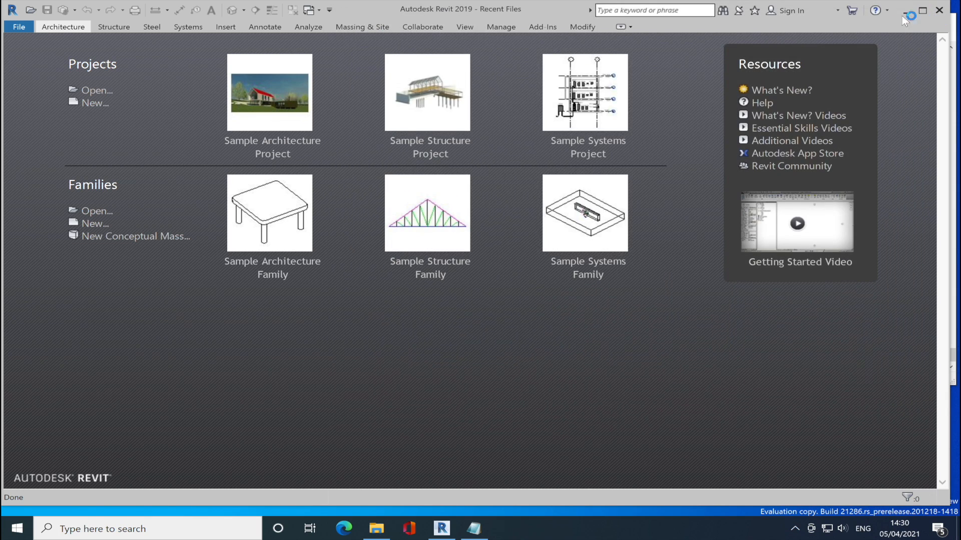
pyautogui.moveTo(487, 112)
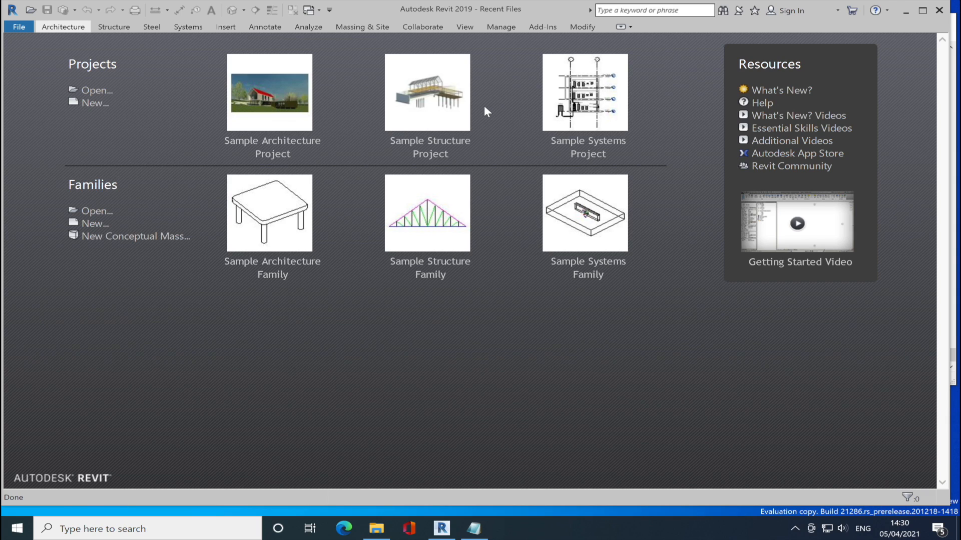
pyautogui.moveTo(493, 465)
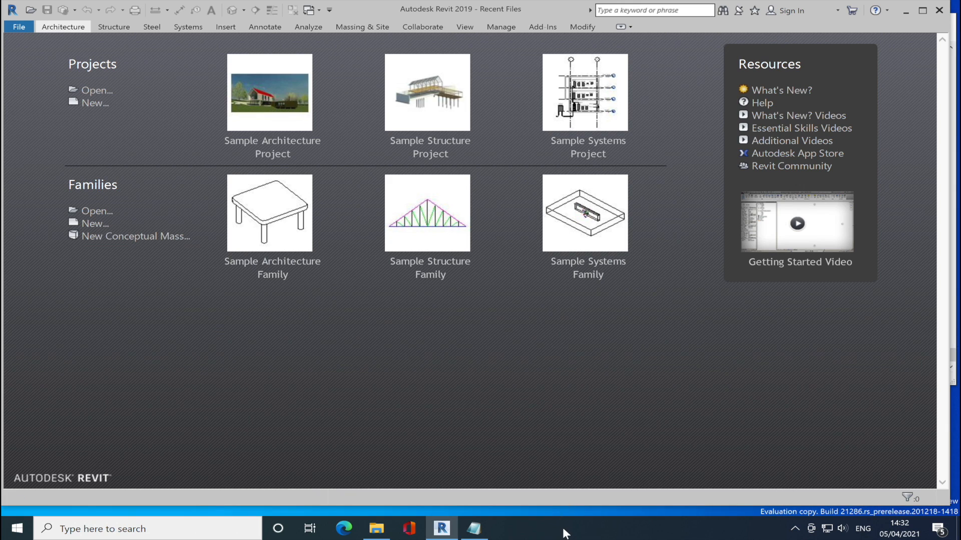
pyautogui.moveTo(587, 268)
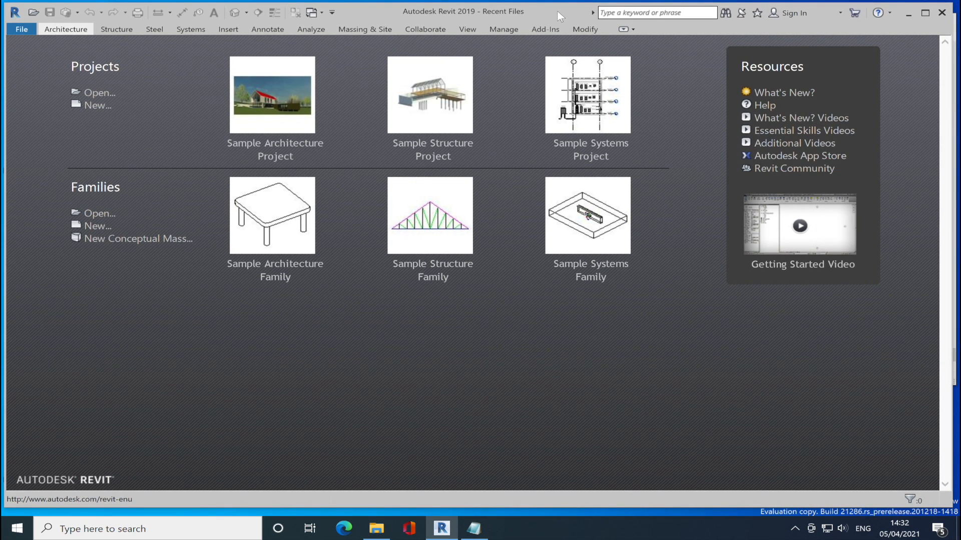
pyautogui.moveTo(430, 122)
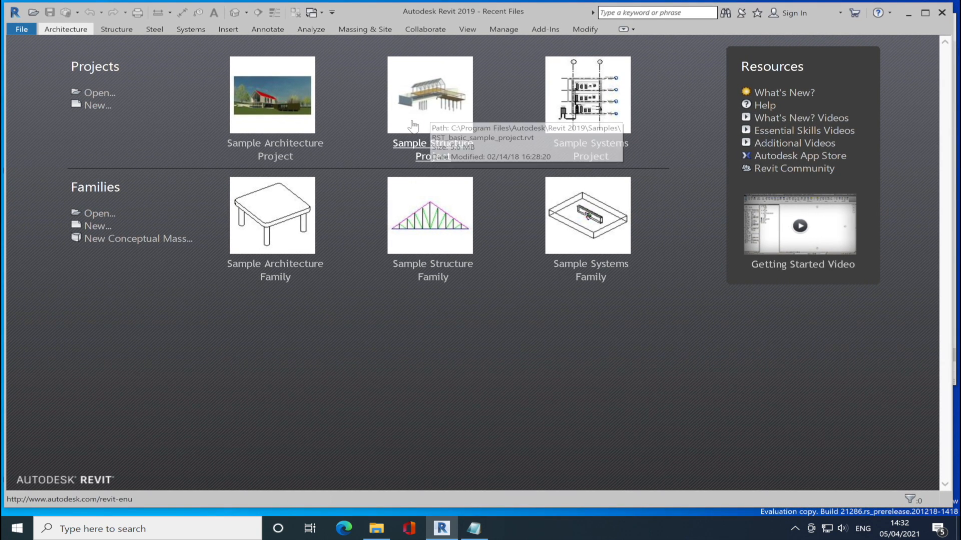
pyautogui.moveTo(212, 136)
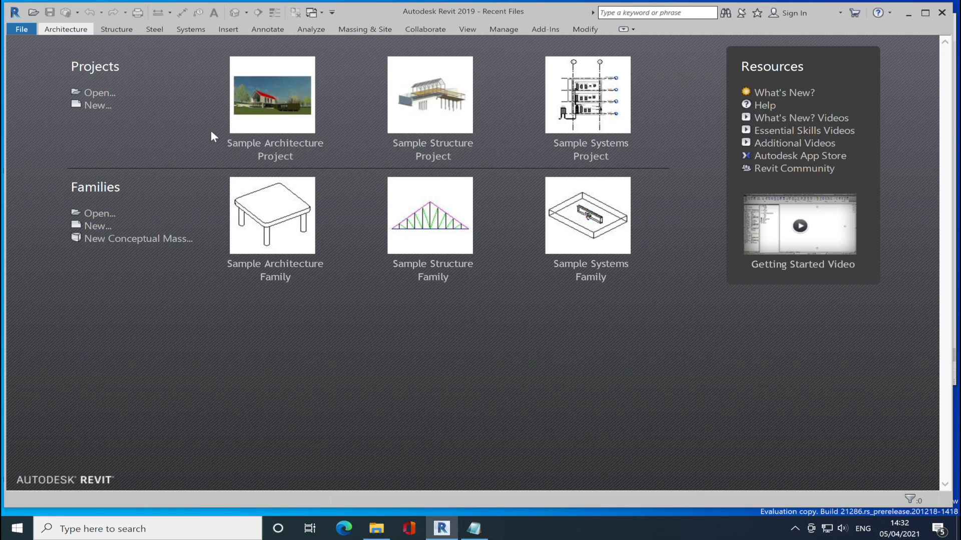
pyautogui.moveTo(116, 29)
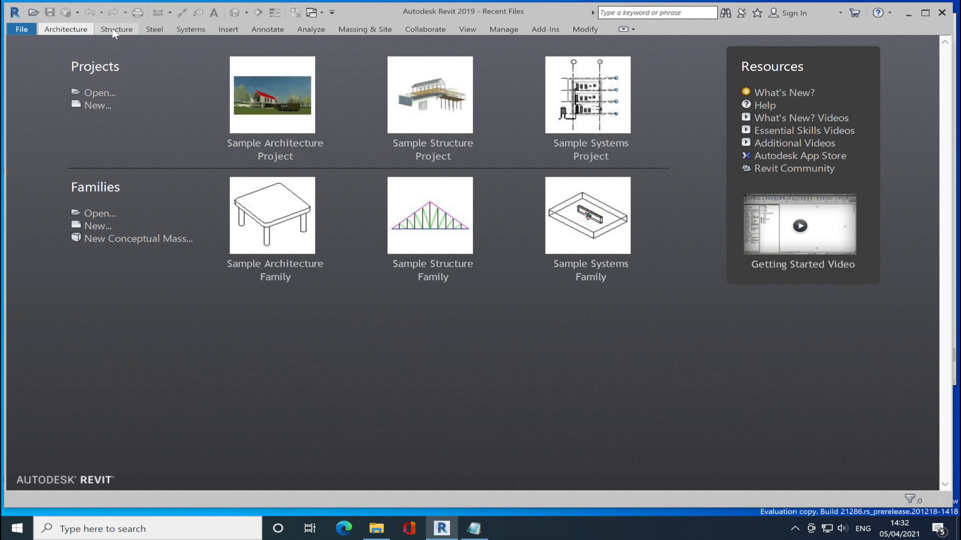
pyautogui.moveTo(136, 36)
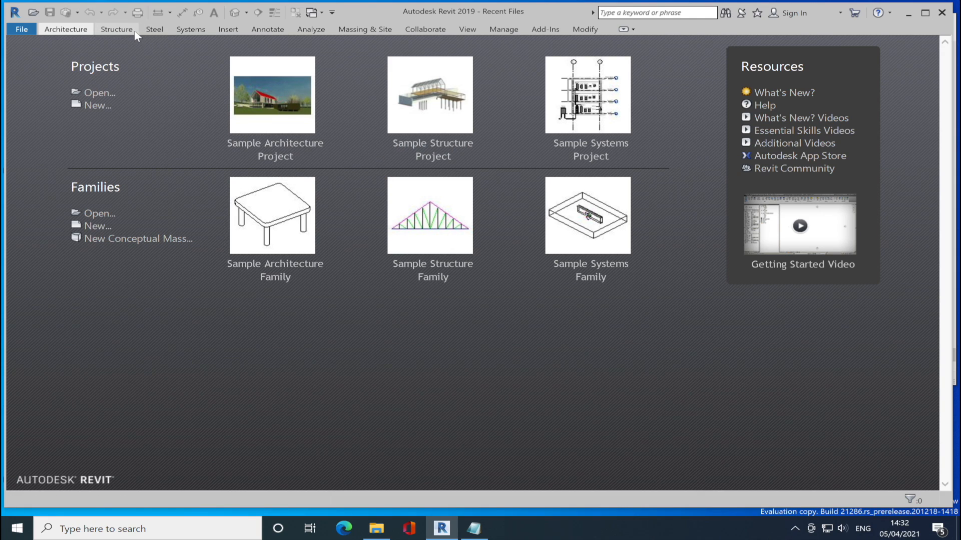
pyautogui.click(116, 29)
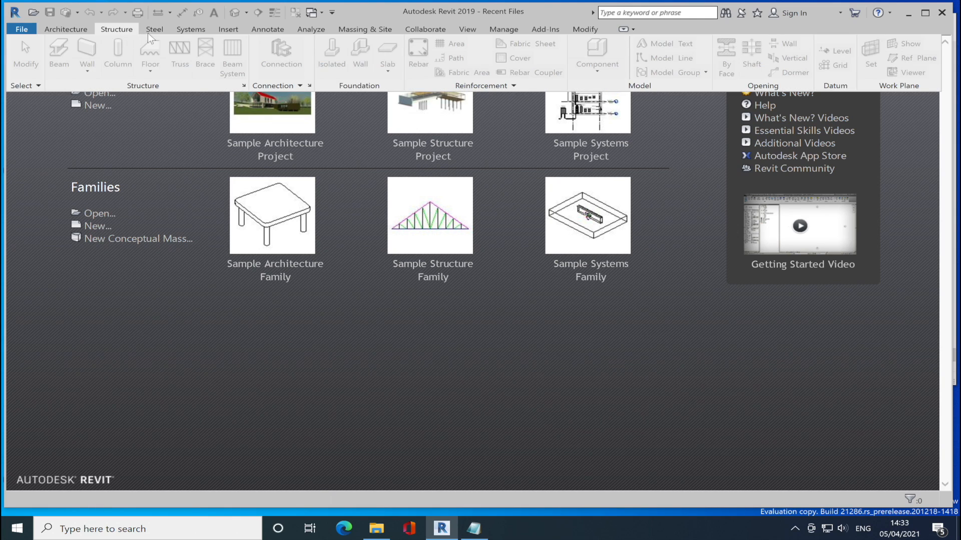
pyautogui.click(154, 29)
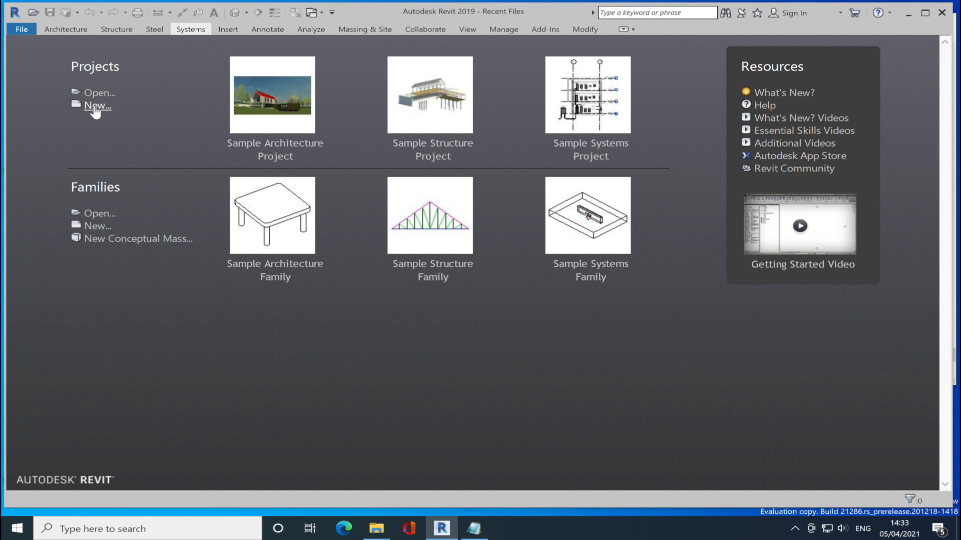
# Step: Create a new project with template <None> and Metric units, then acknowledge the unrecoverable error
pyautogui.click(96, 105)
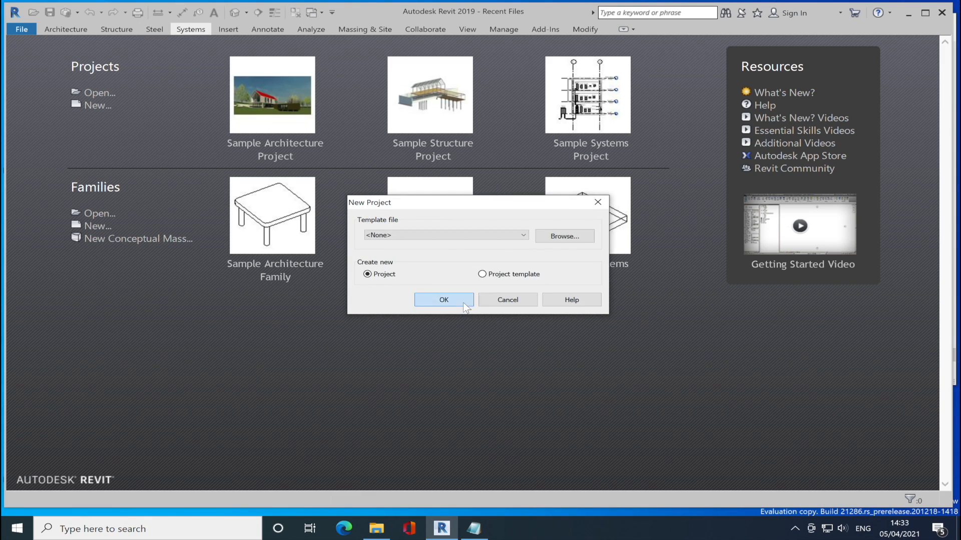
pyautogui.click(444, 300)
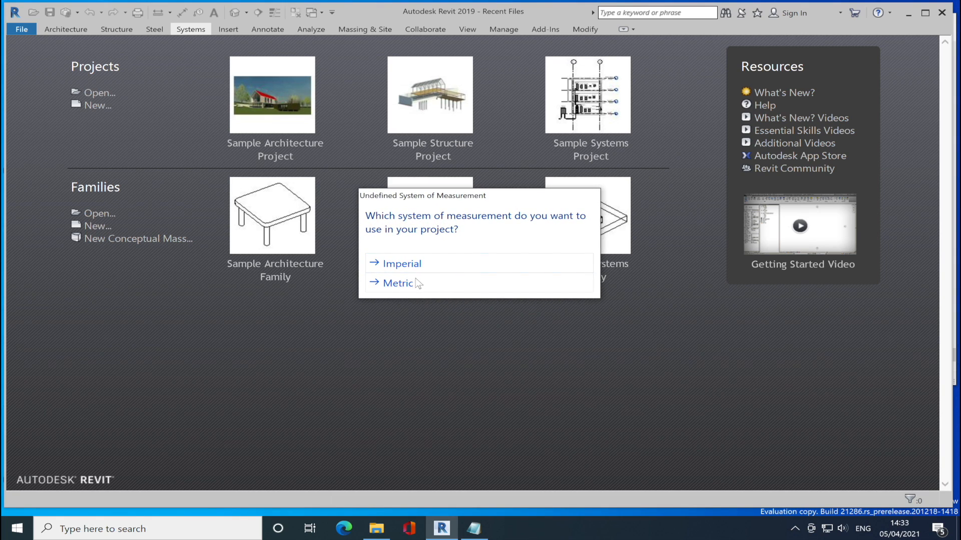
pyautogui.click(400, 283)
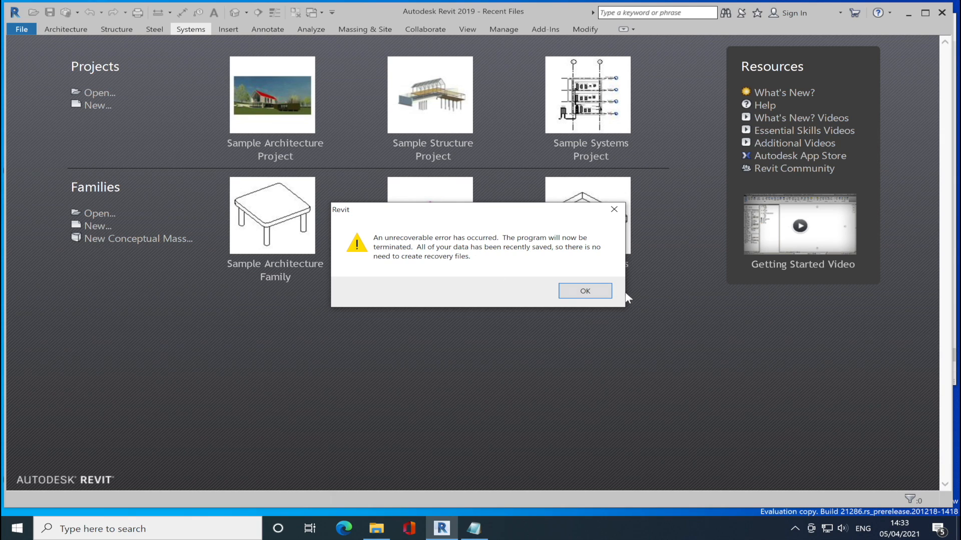
pyautogui.click(584, 290)
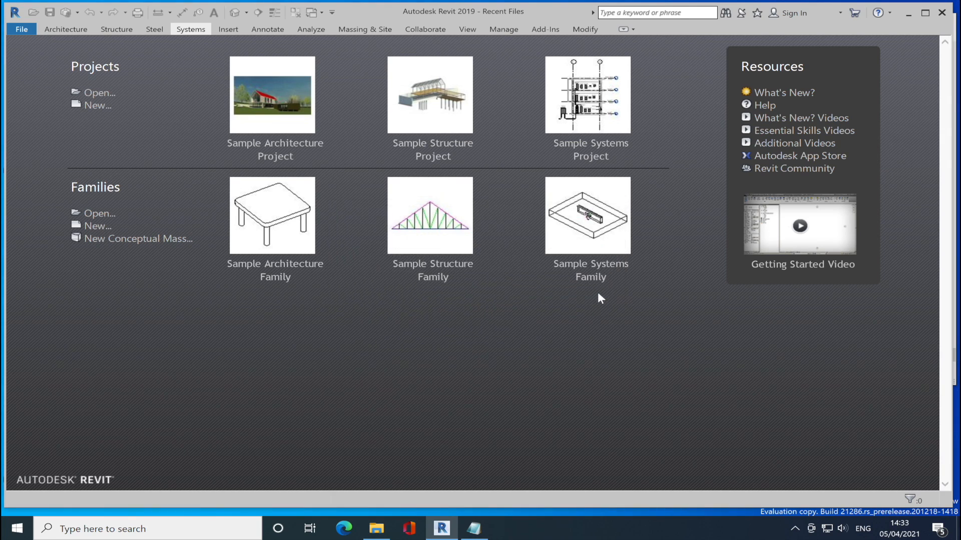
pyautogui.moveTo(319, 5)
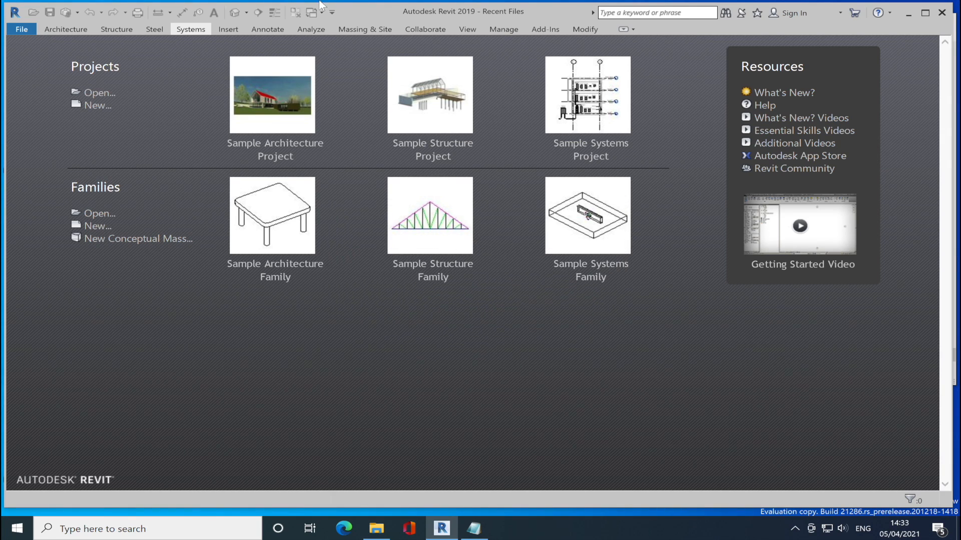
pyautogui.moveTo(452, 33)
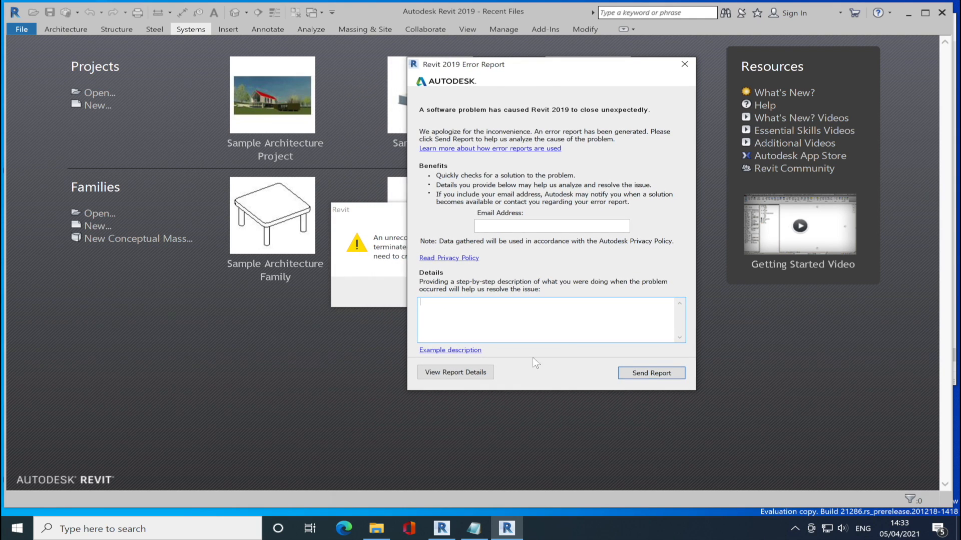
pyautogui.moveTo(799, 5)
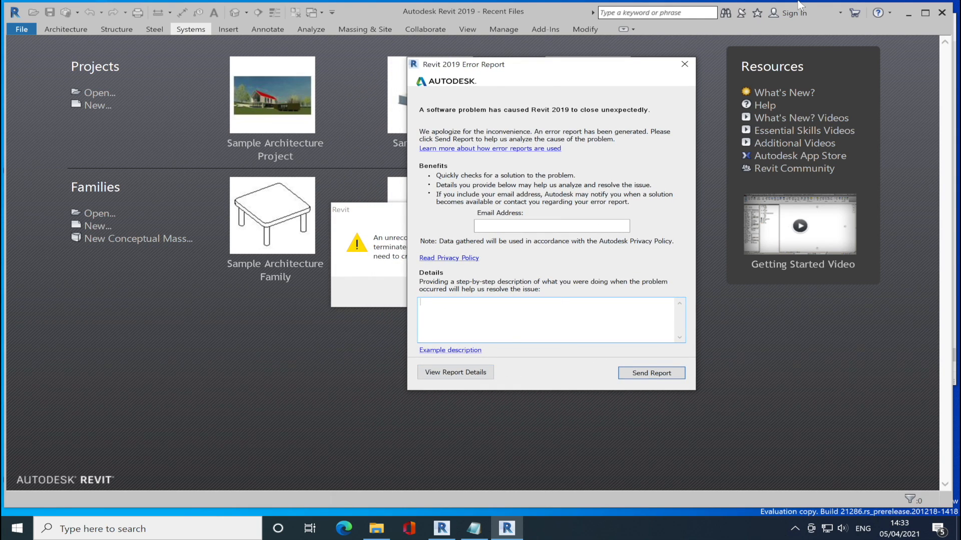
# Step: Close the Error Report without sending, confirm Error Report - Cancelled, and dismiss the error dialog
pyautogui.click(684, 65)
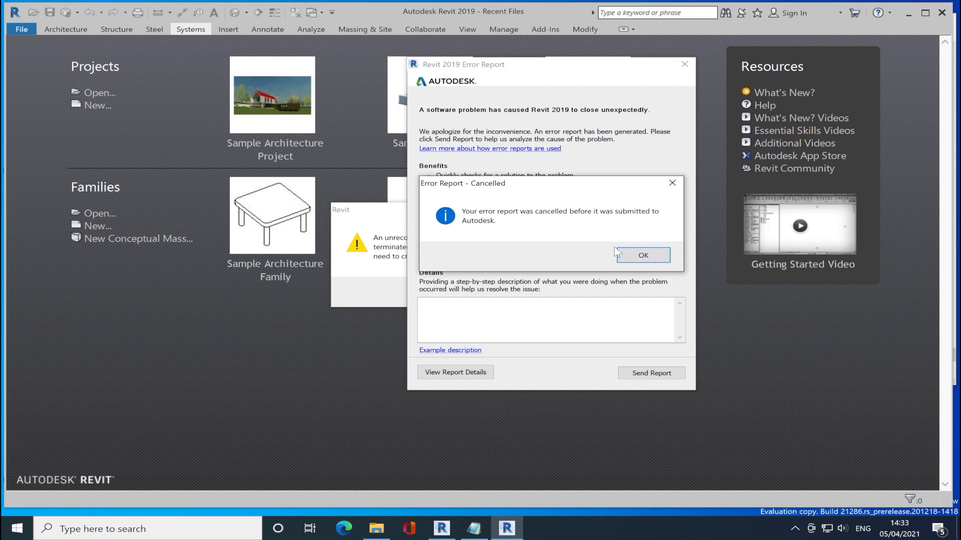
pyautogui.click(643, 256)
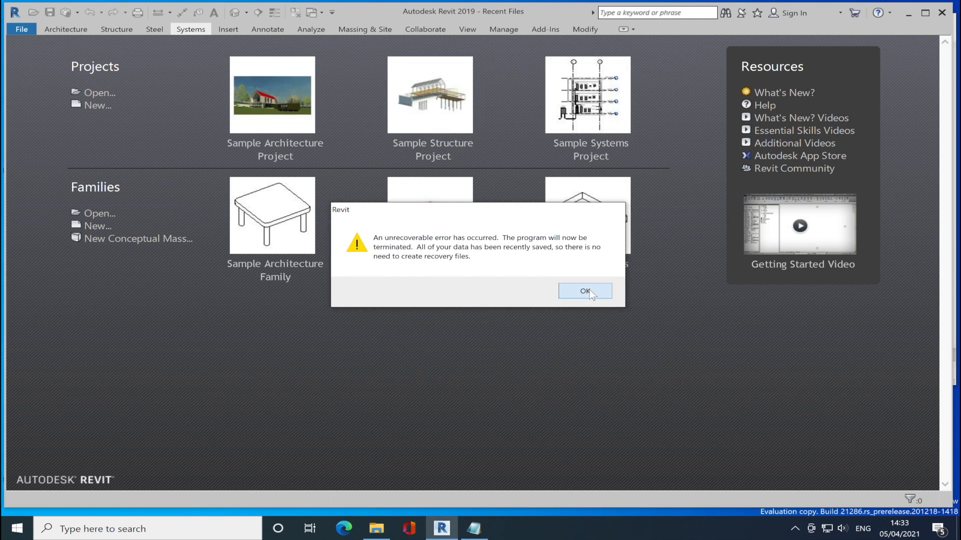
pyautogui.click(584, 290)
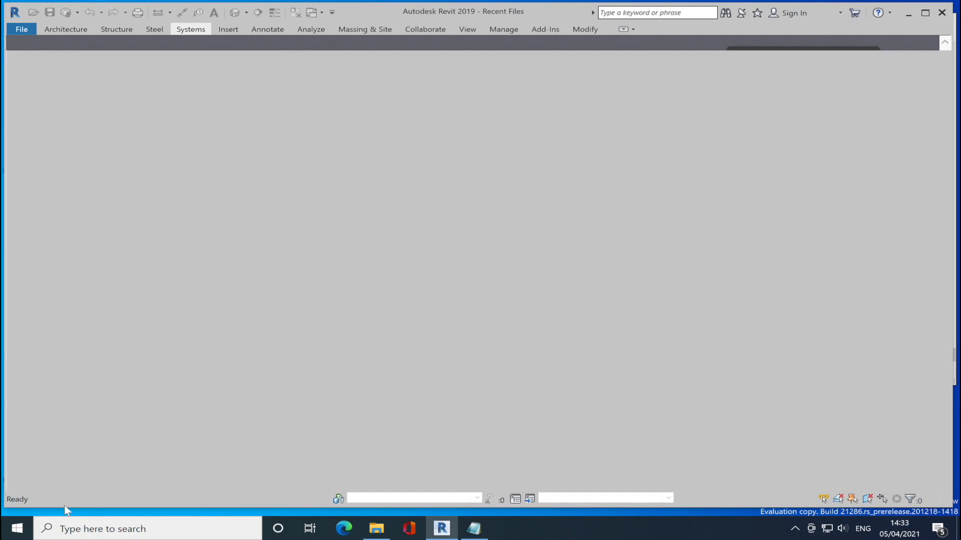
pyautogui.moveTo(212, 443)
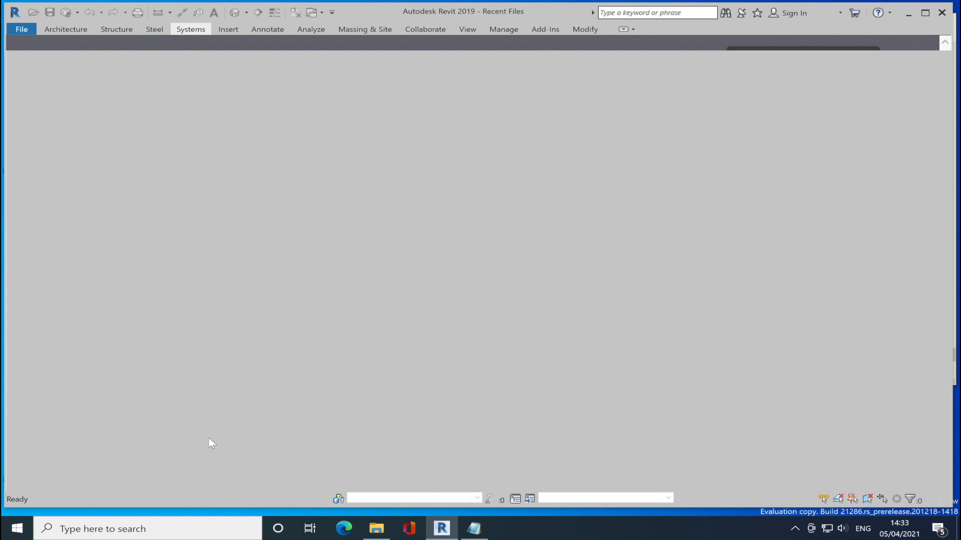